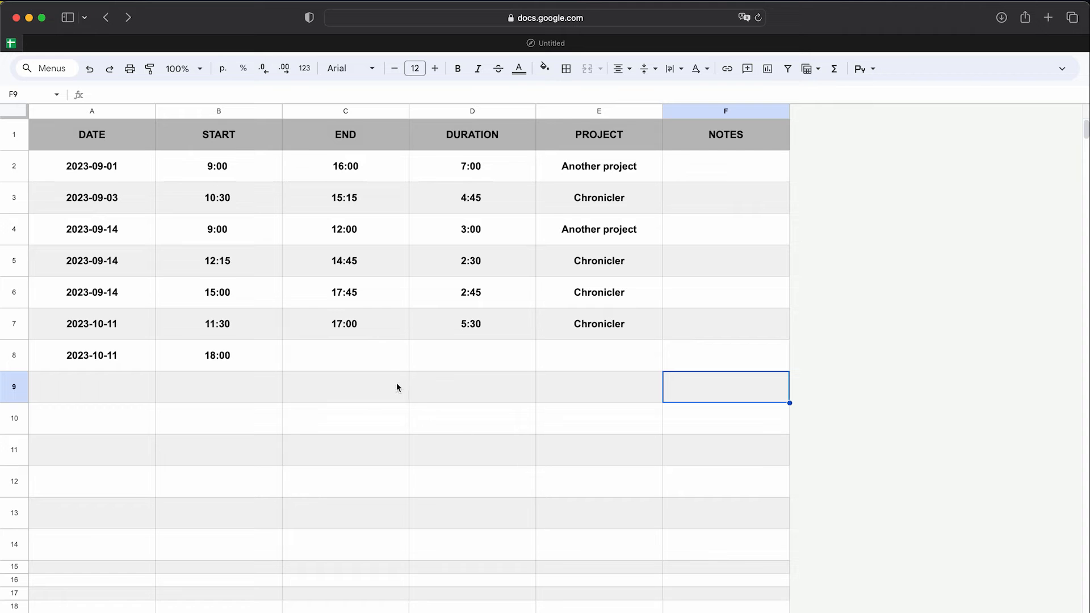
Step: Expand Knights Episodes so its three episodes and their tracked times are listed
type("23:")
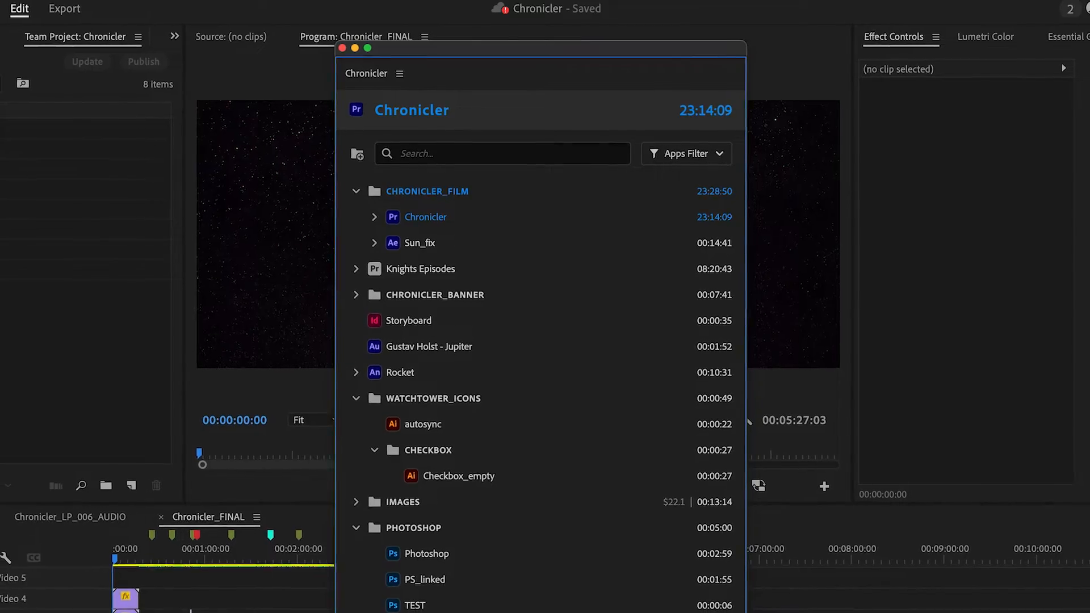
left_click(374, 217)
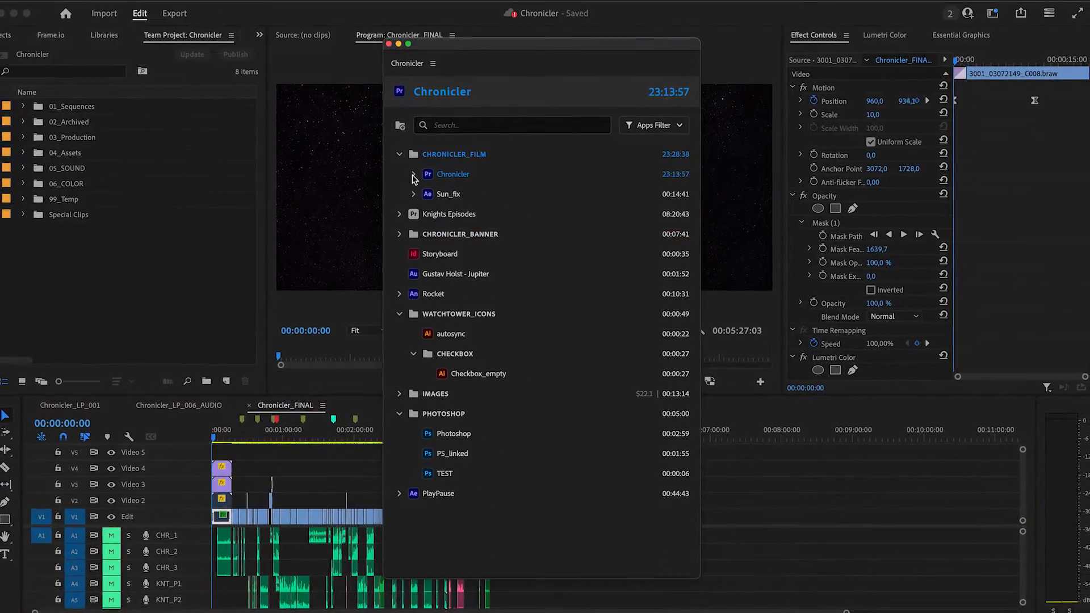
left_click(400, 214)
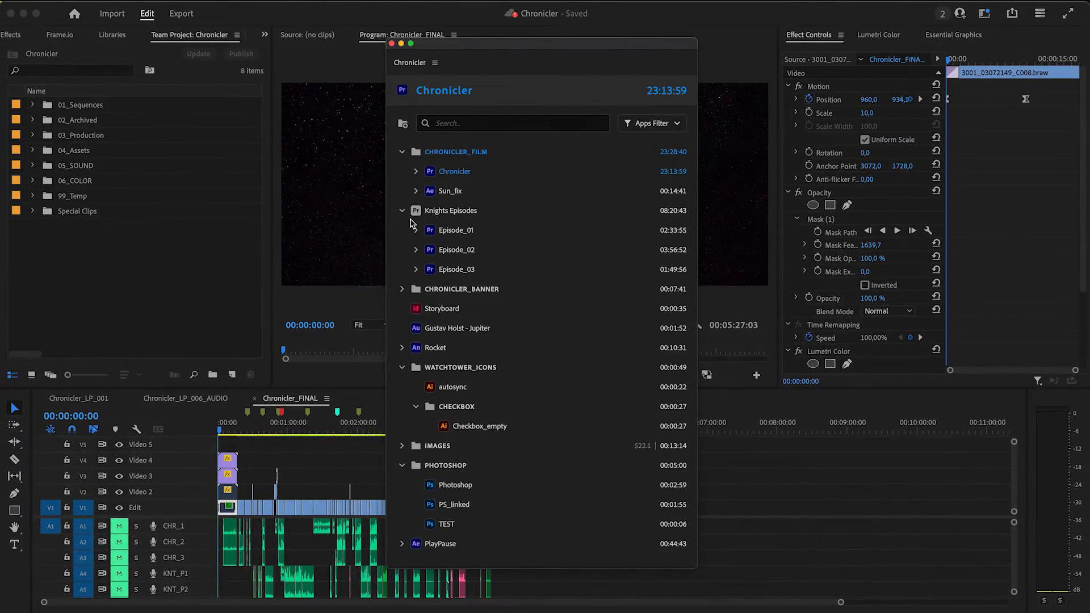
left_click(416, 229)
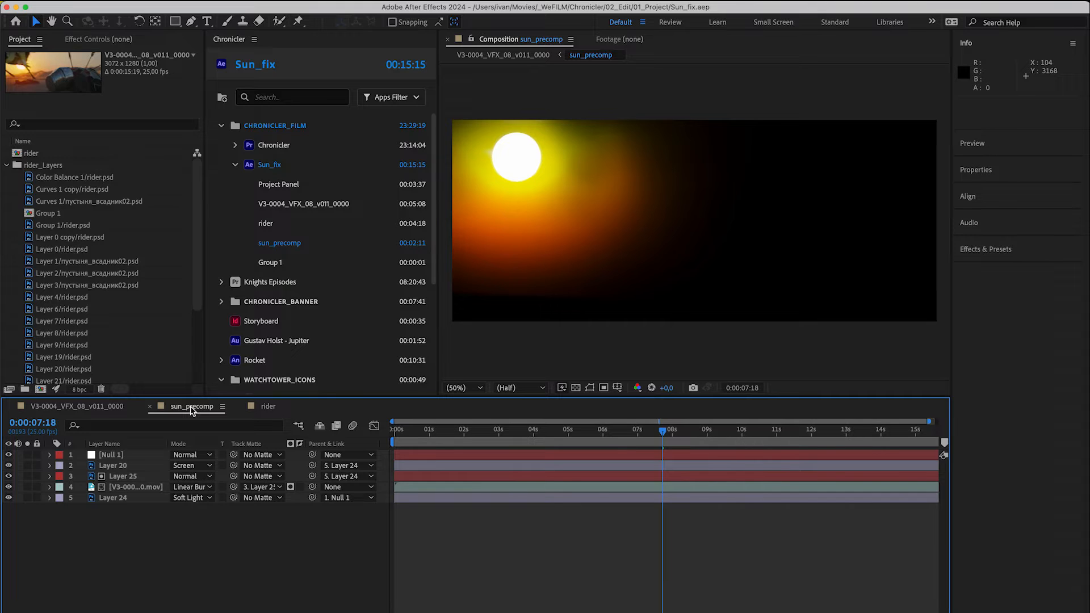
Step: Switch to the sun_precomp composition, tracked separately under Sun_fix
left_click(77, 406)
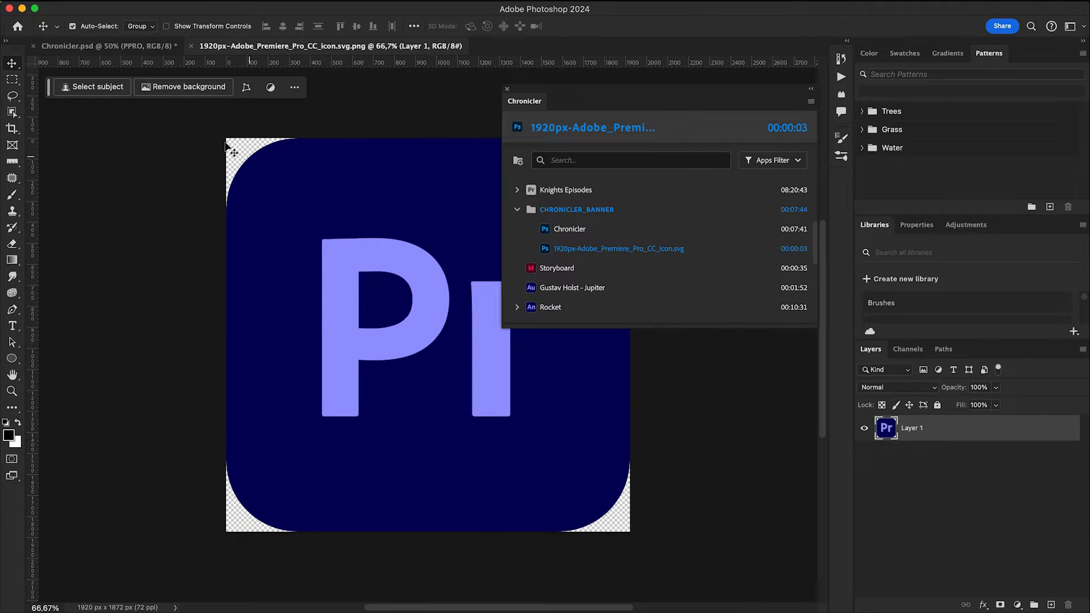
Step: Make the Chronicler.psd banner document active so Chronicler tracks it
left_click(67, 46)
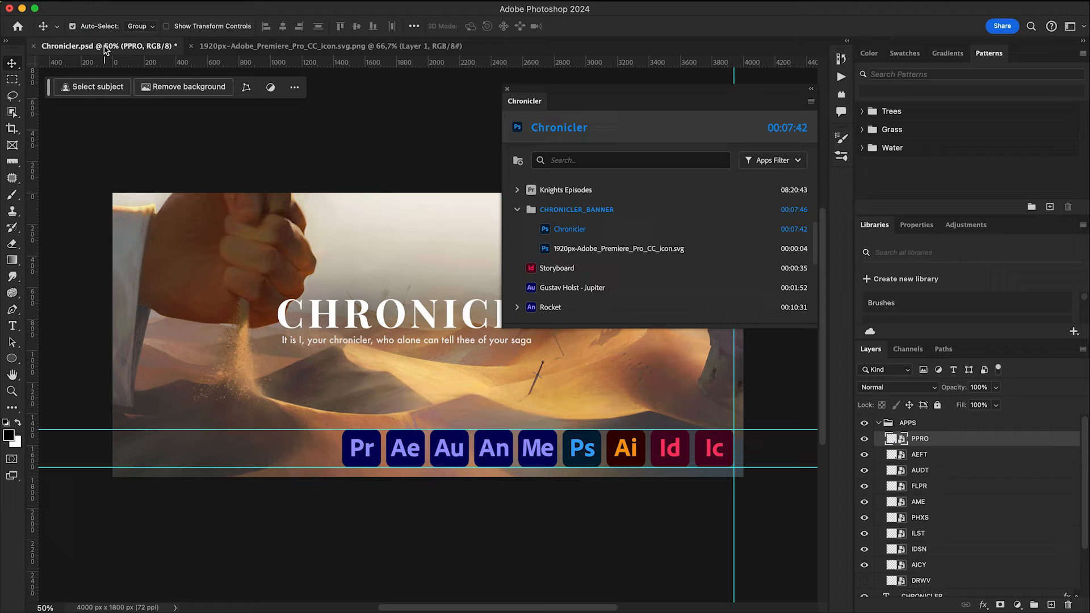
left_click(919, 454)
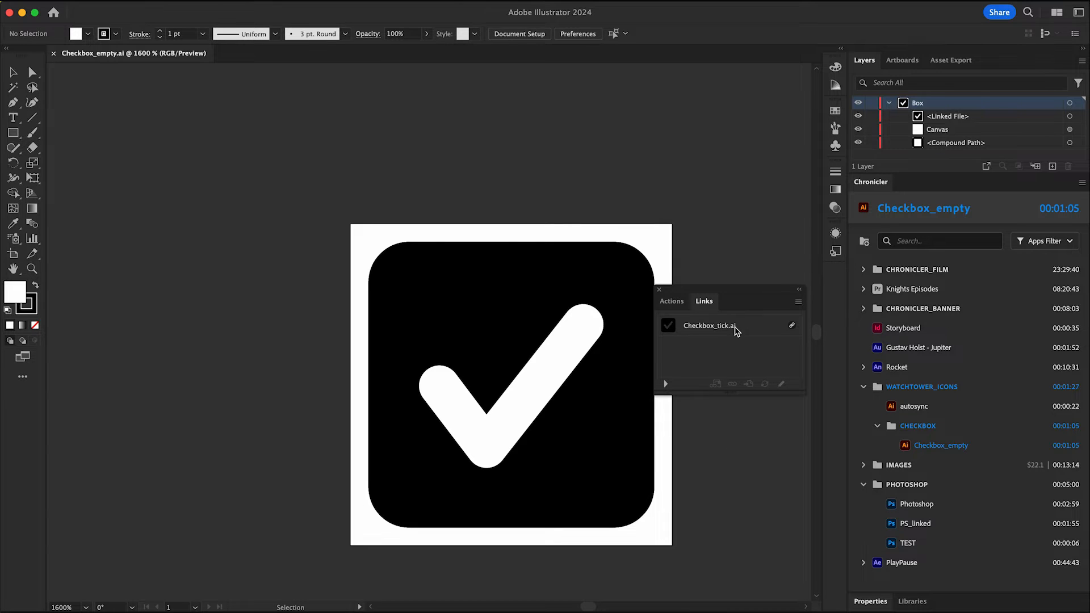
Step: Edit the original linked Checkbox_tick.ai so it gets its own entry under CHECKBOX
left_click(708, 325)
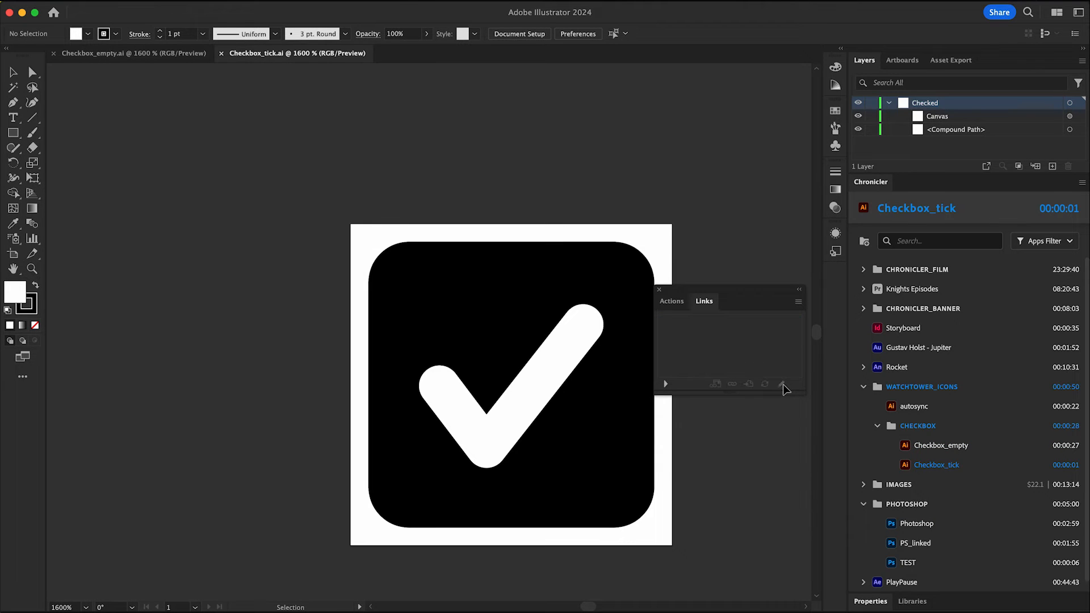
left_click(903, 102)
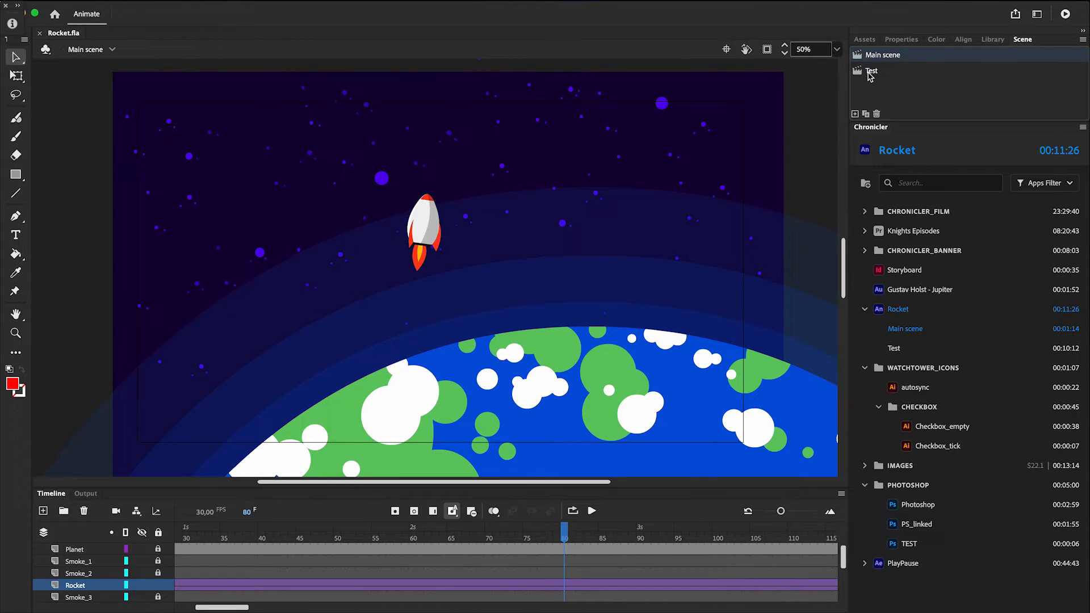
Step: Visit the Test scene of Rocket, then return to Main scene
left_click(870, 70)
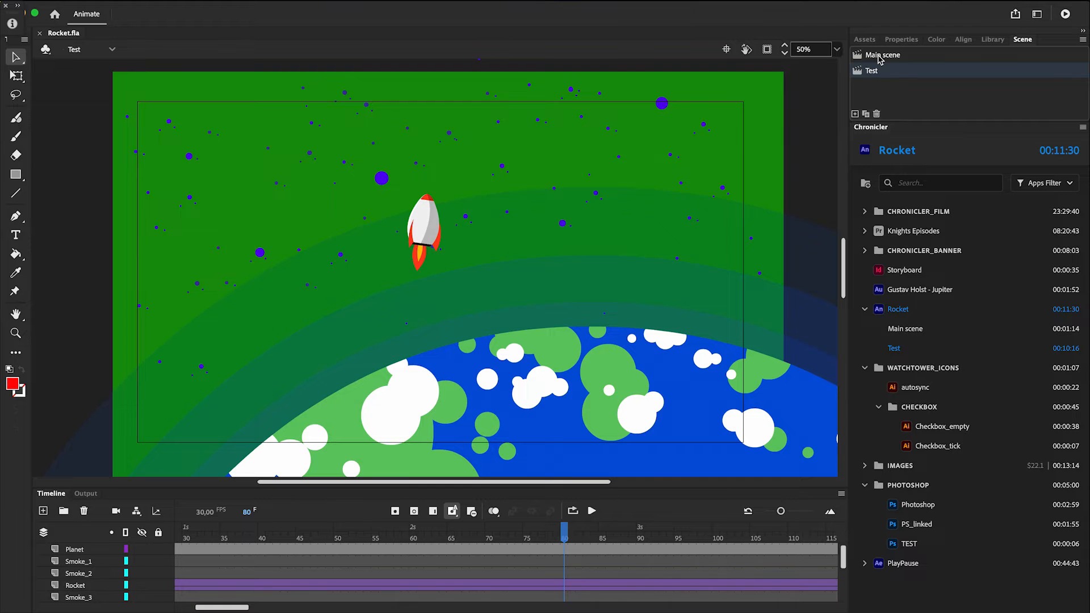
left_click(881, 55)
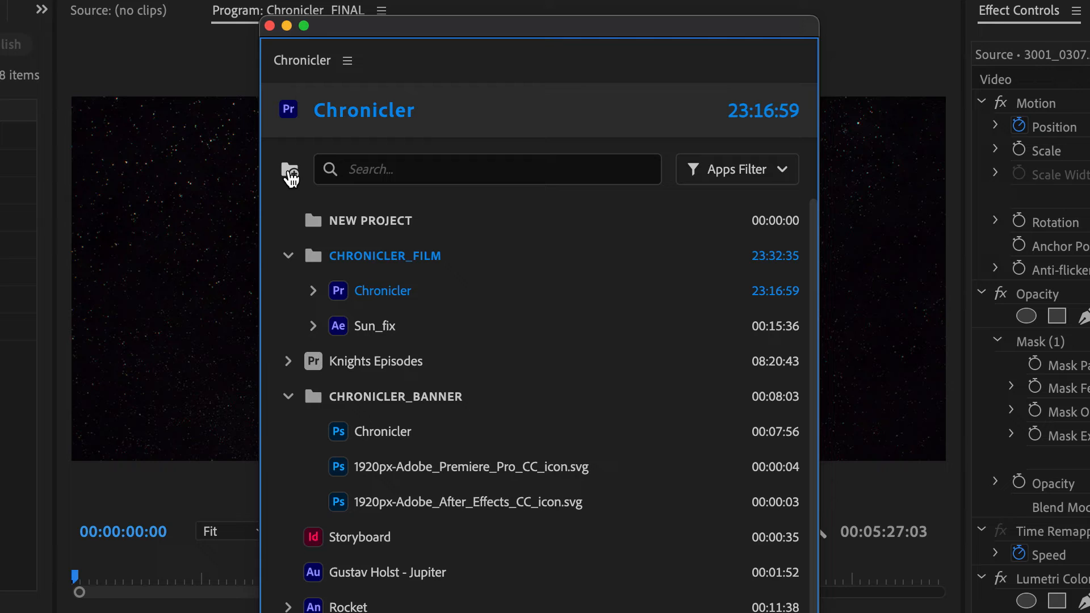
Step: Search the tracked projects for 'jup' and show the Apps Filter dropdown
left_click(487, 169)
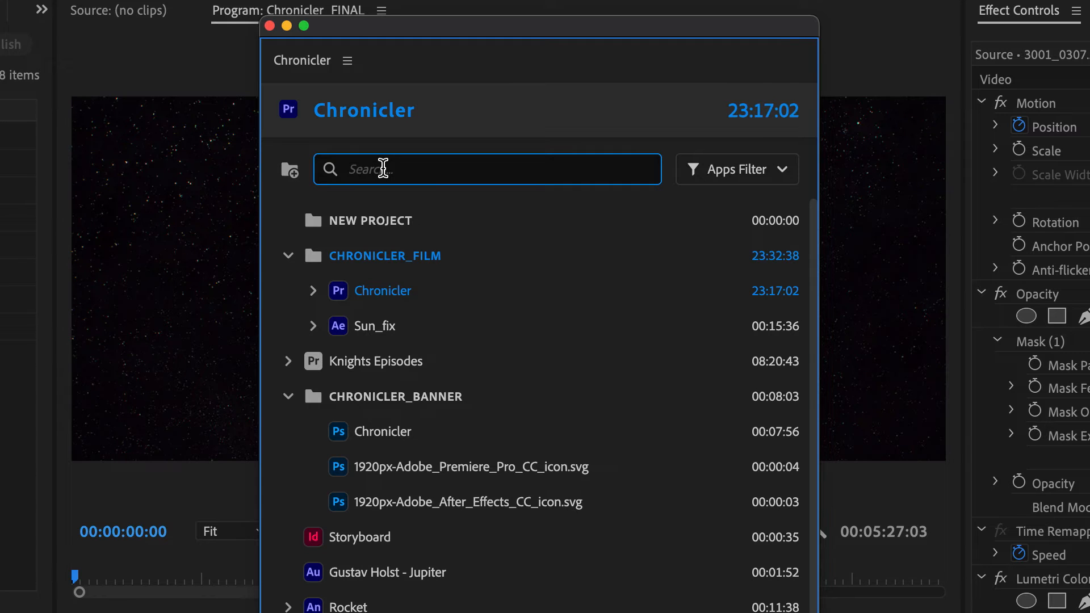
type("jup")
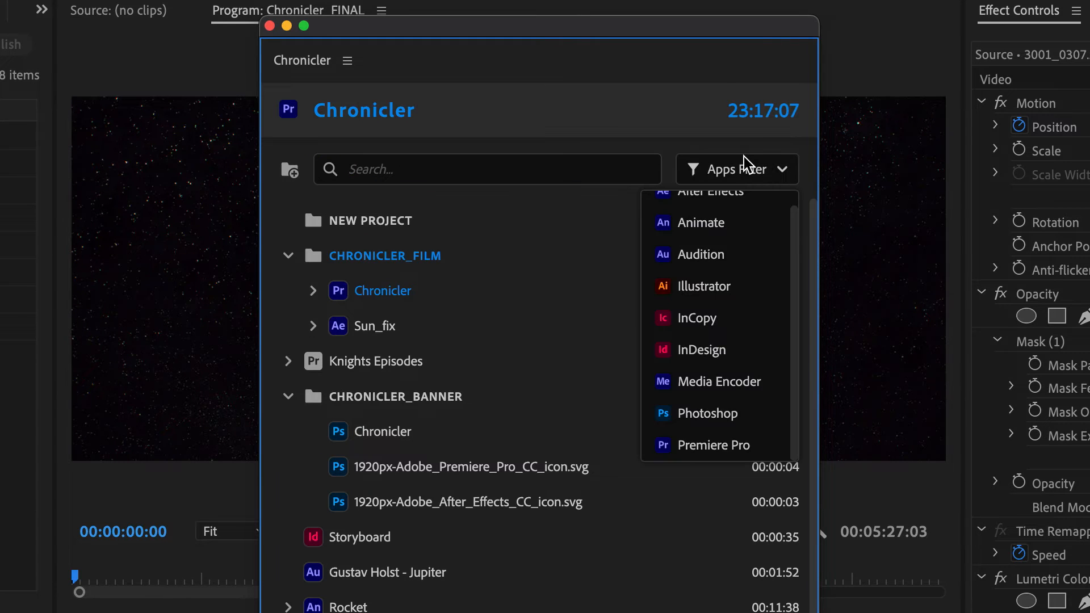
left_click(712, 445)
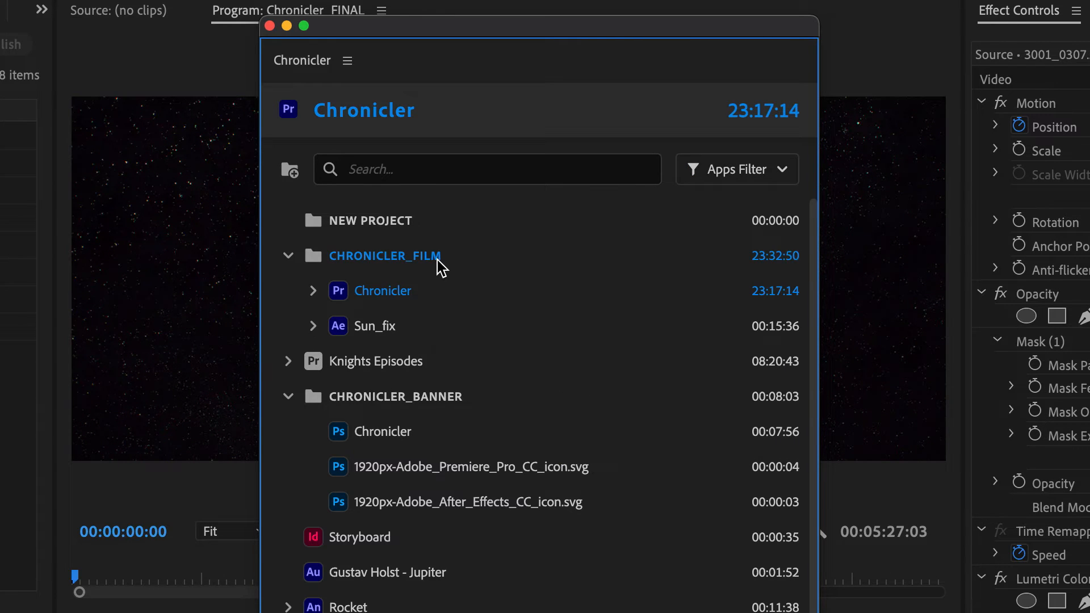
Step: Mark CHRONICLER_FILM as billable via its context menu, showing its earned amount
right_click(384, 255)
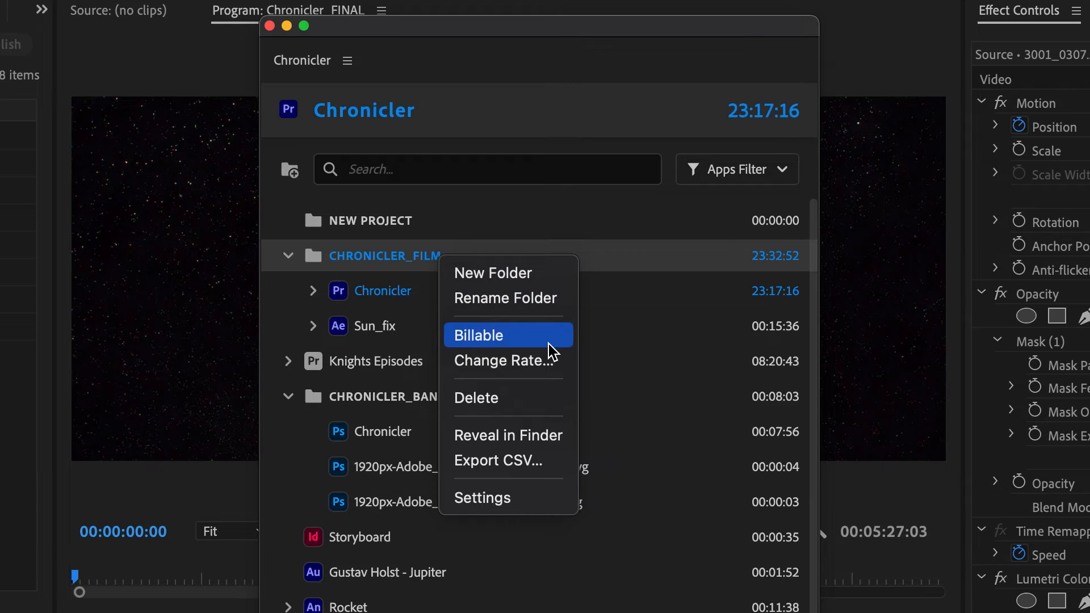
left_click(478, 335)
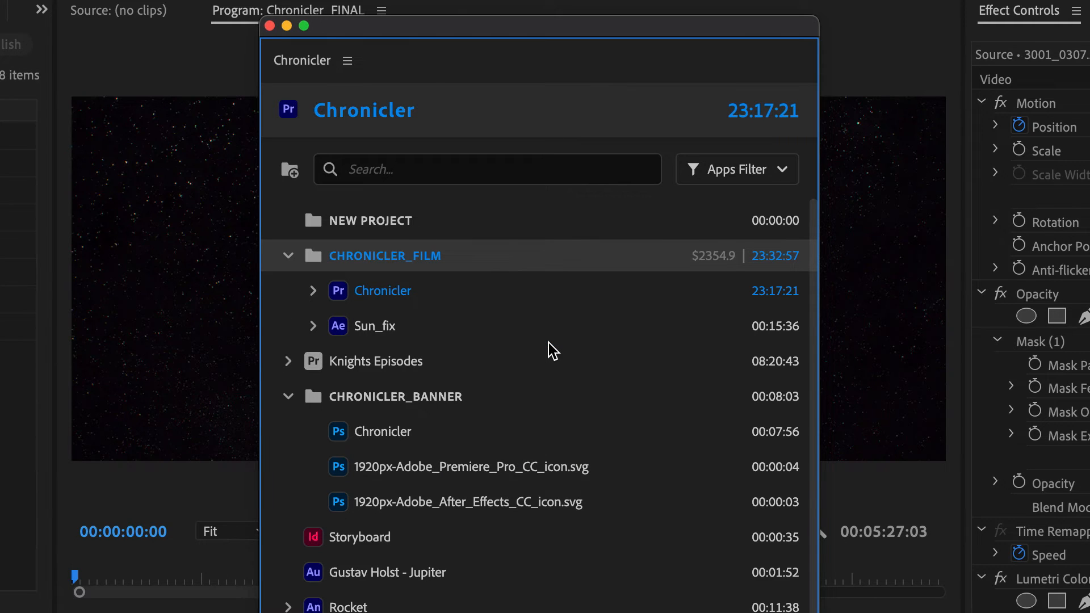
right_click(347, 542)
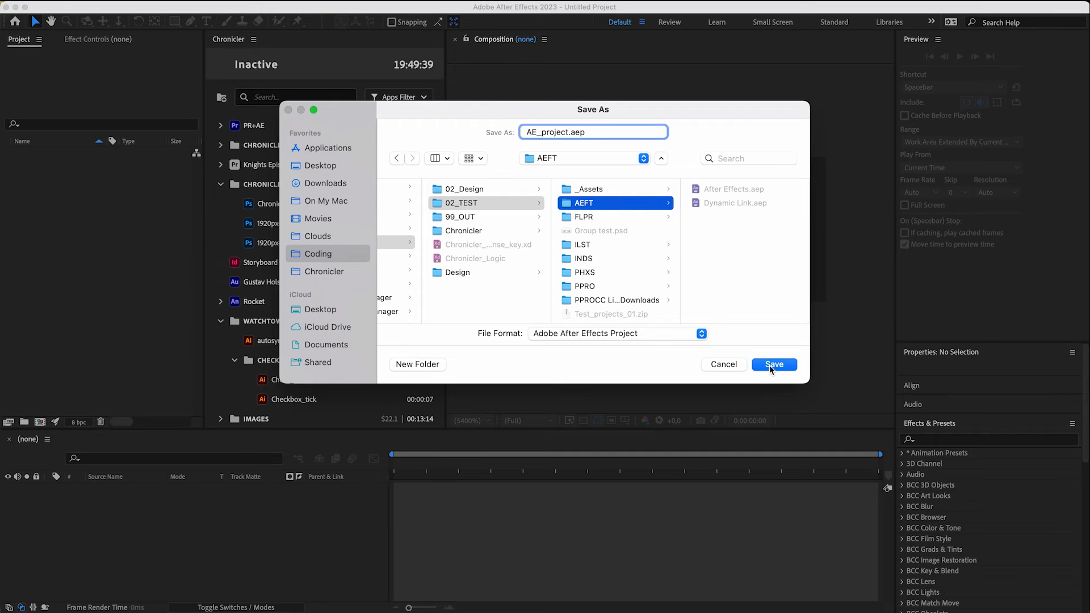
Step: Save the new project as AE_project.aep in the AEFT folder, now tracked under PR+AE
left_click(774, 364)
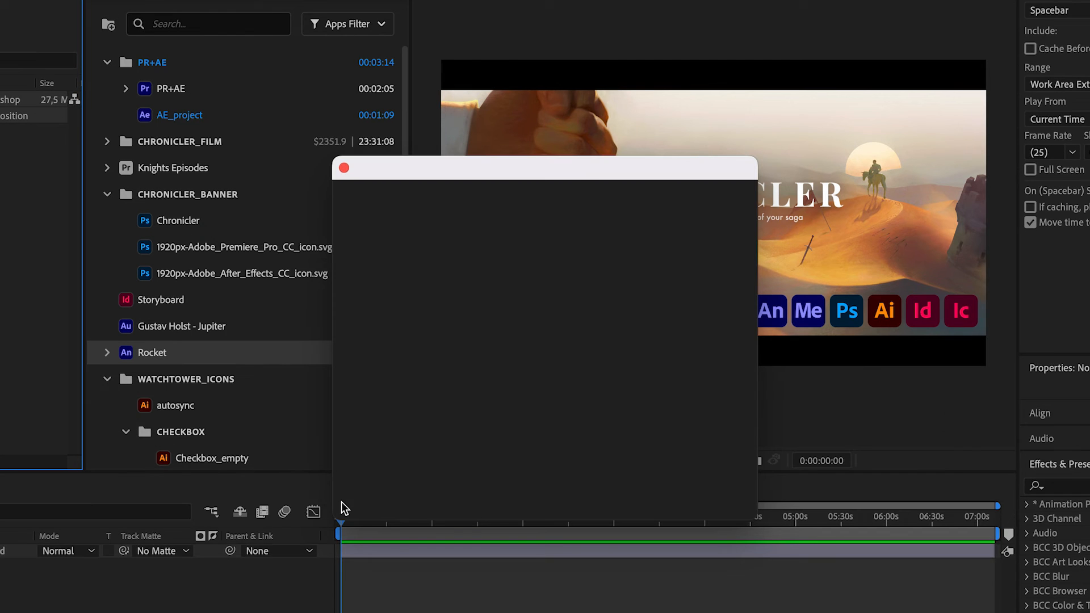
left_click(529, 270)
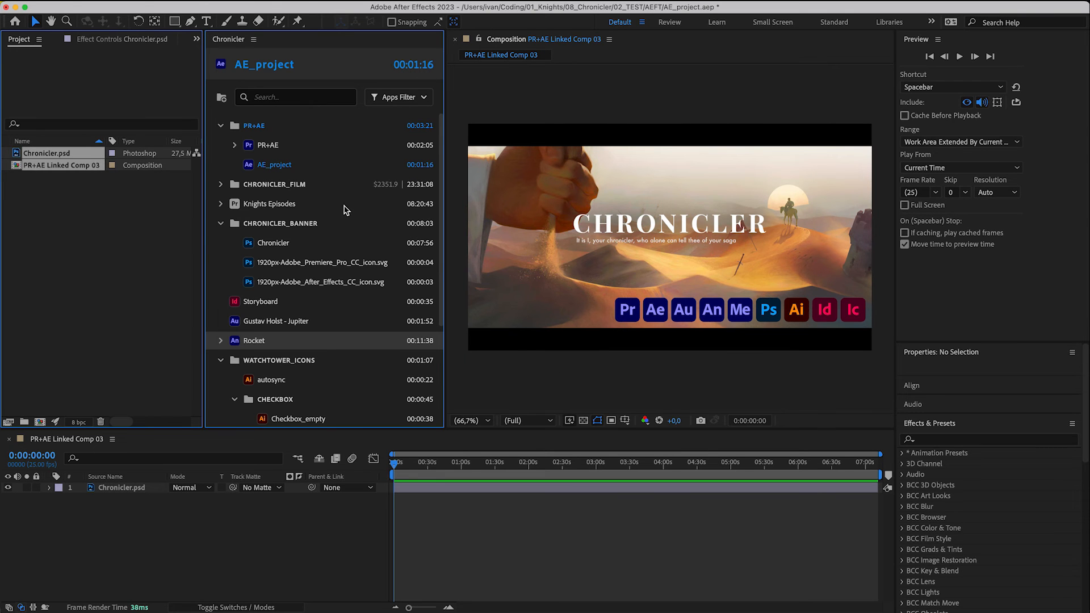
Step: Show CHRONICLER_FILM's context menu with its billing and CSV export options
right_click(274, 184)
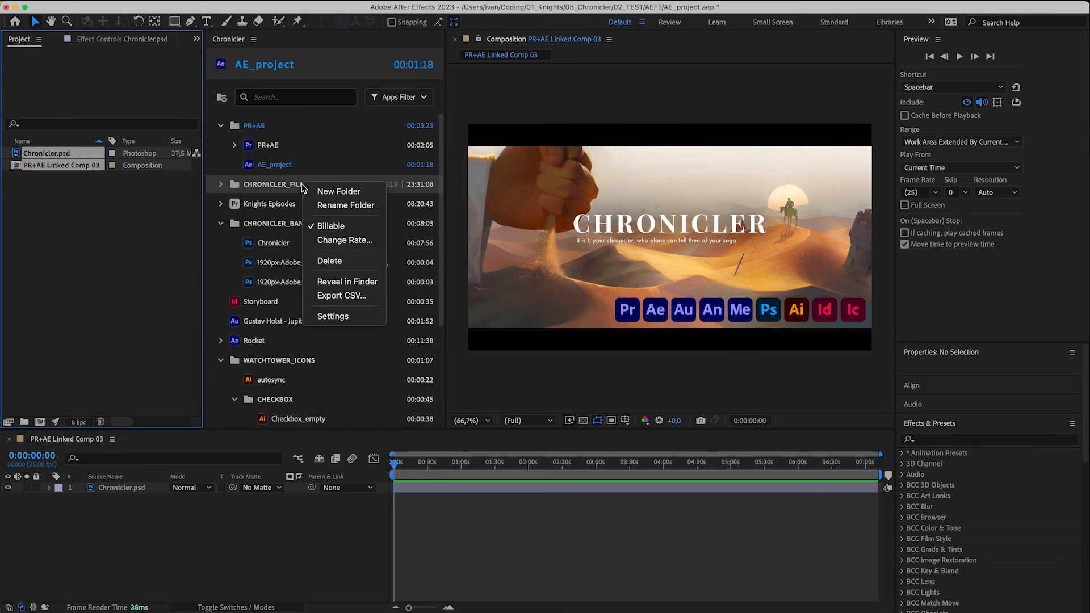